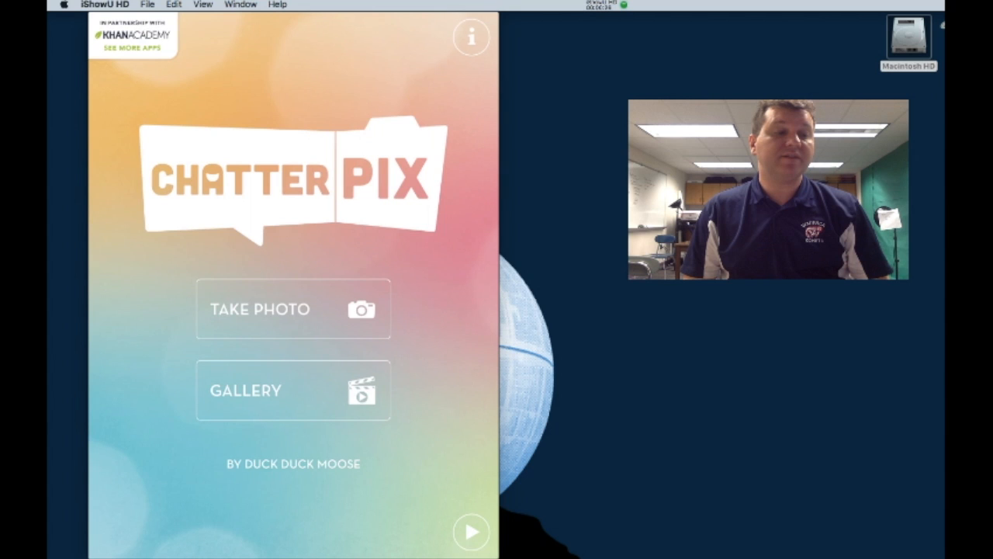
# Begin a new talking picture from the photo library and browse the Camera Roll album.
pyautogui.click(293, 309)
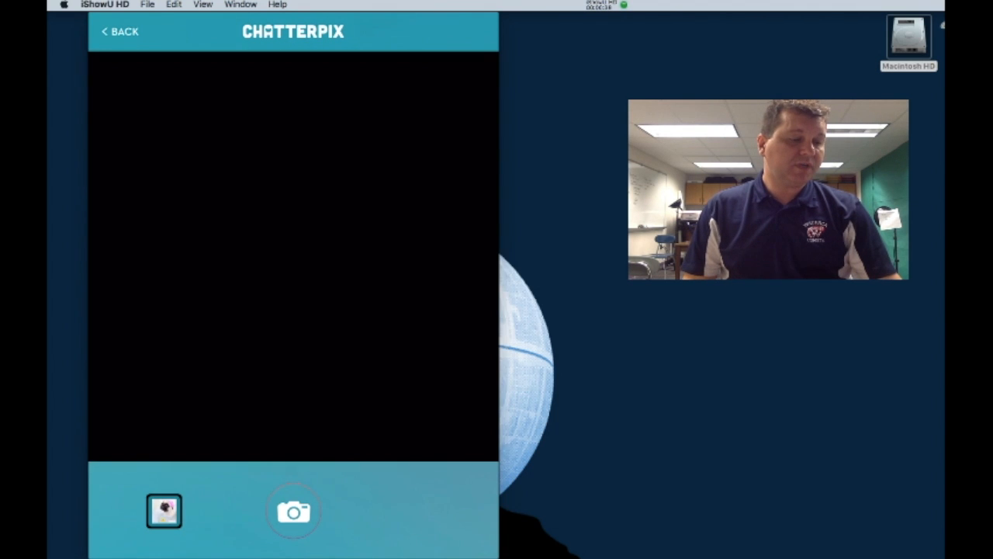
pyautogui.click(165, 511)
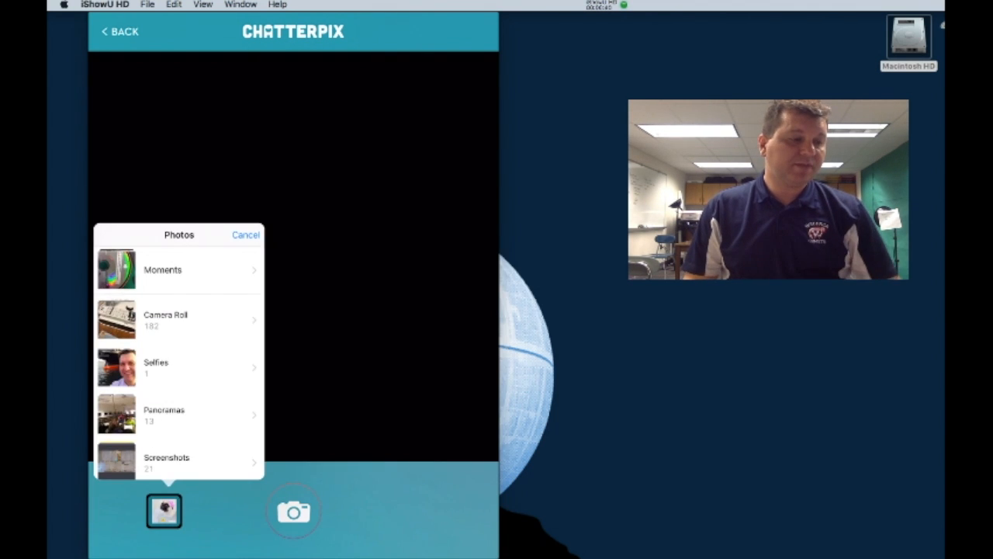
pyautogui.click(165, 319)
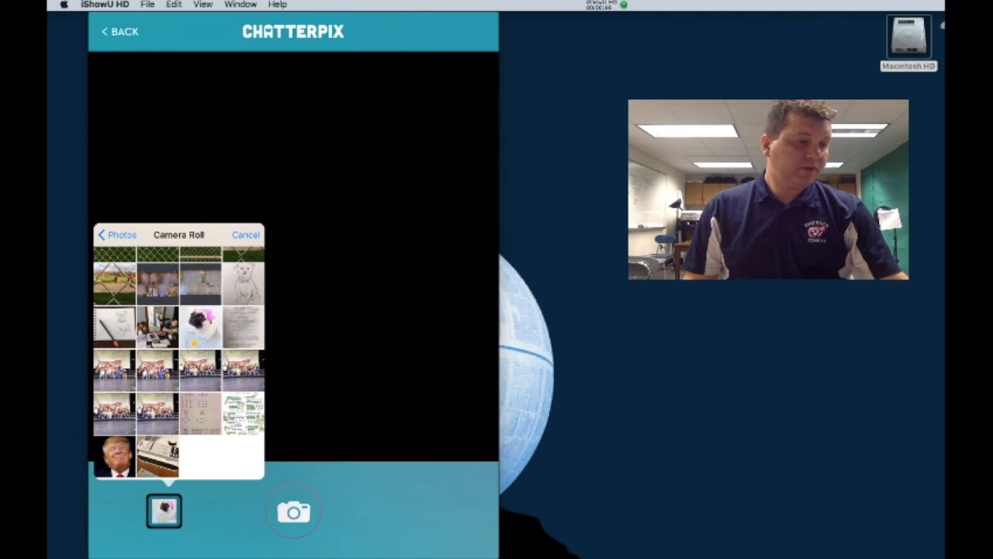
# Load the pug-with-pink-curlers photo and continue to the mouth-drawing stage.
pyautogui.click(200, 326)
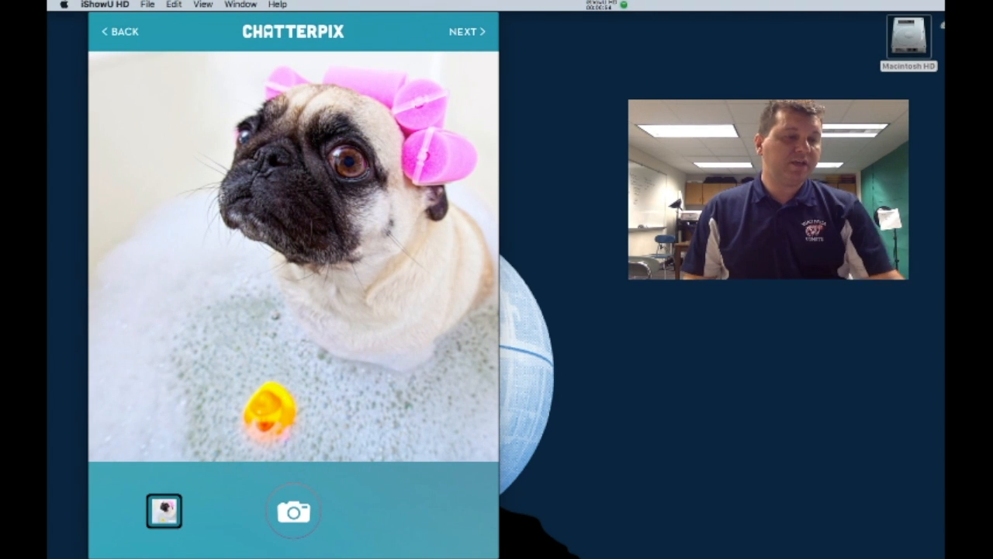
pyautogui.click(292, 510)
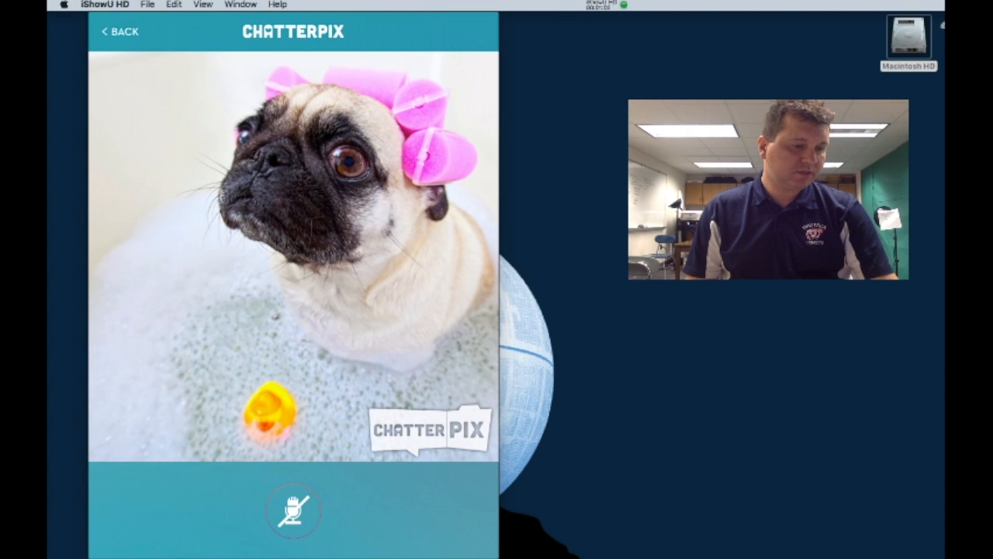
# Draw a mouth line across the pug's face, record its voice, and export the finished video.
pyautogui.moveTo(183, 255); pyautogui.dragTo(345, 255)
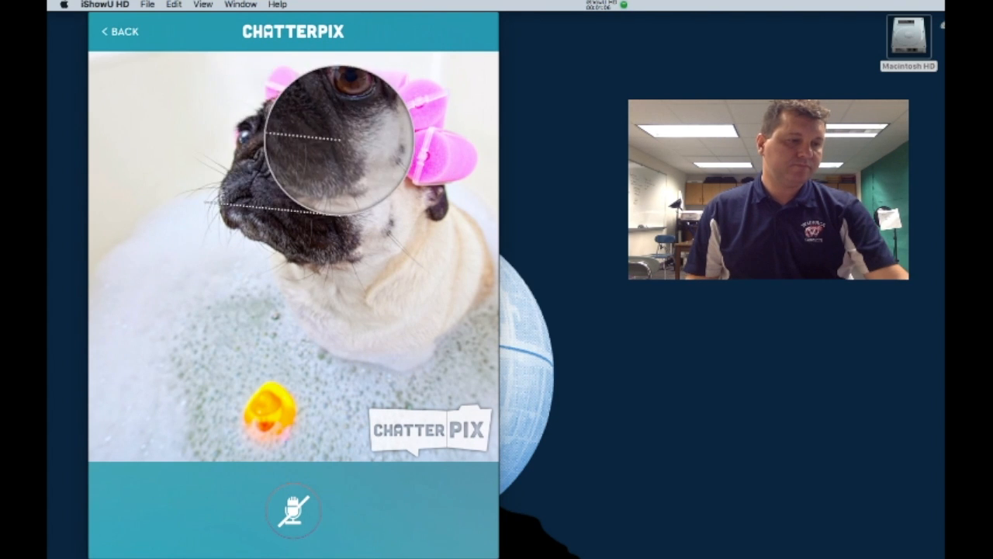
pyautogui.moveTo(338, 140); pyautogui.dragTo(217, 117)
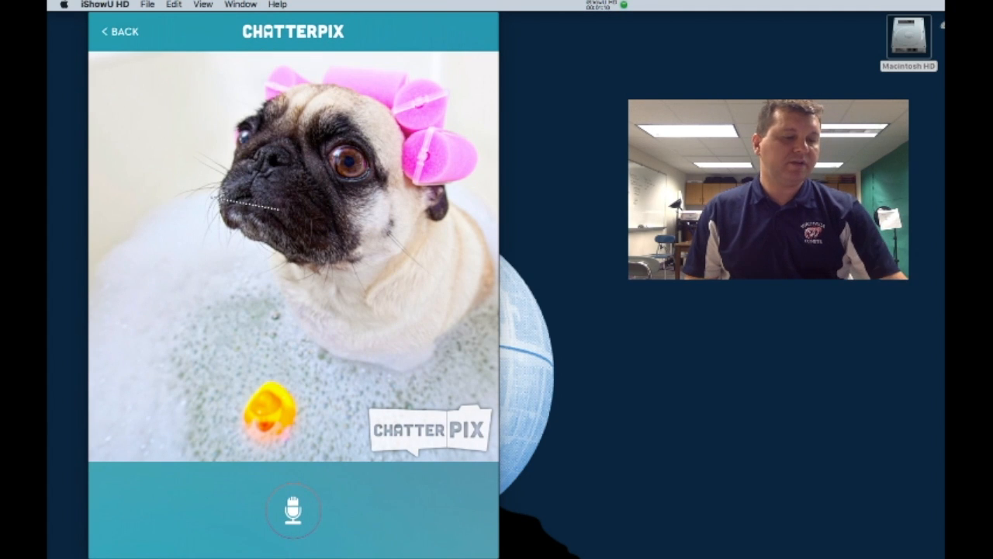
pyautogui.click(293, 509)
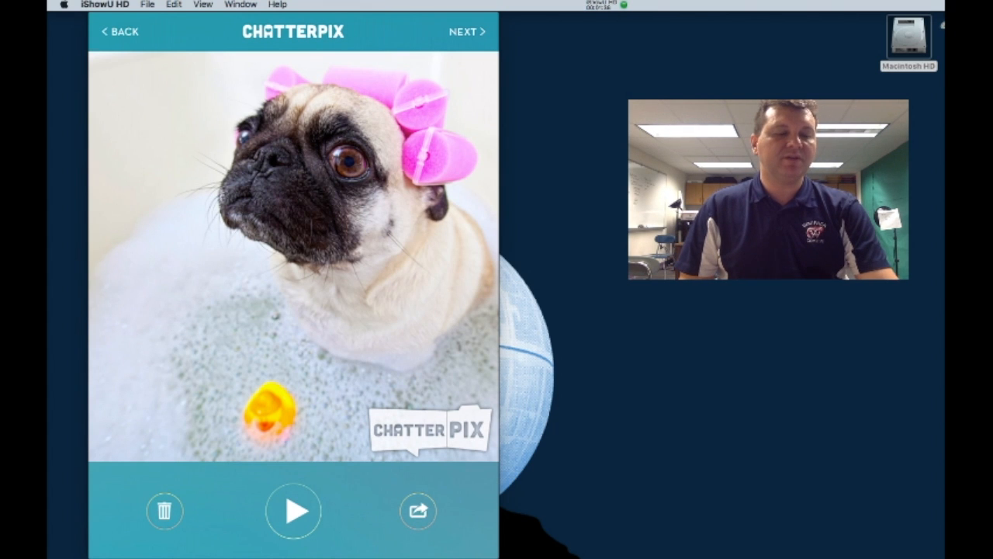
pyautogui.click(417, 511)
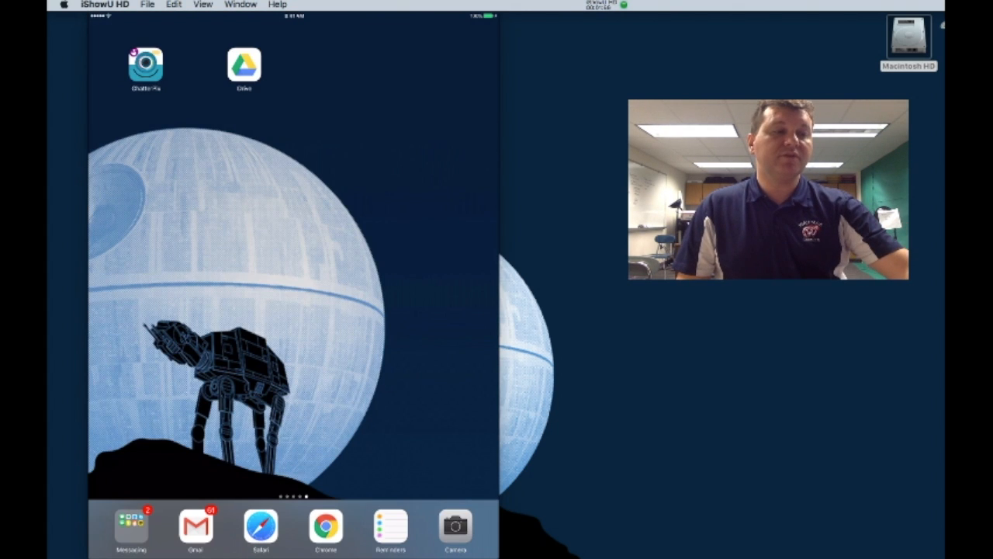
# Review the signed-in Drive accounts without removing any and return to My Drive.
pyautogui.click(243, 66)
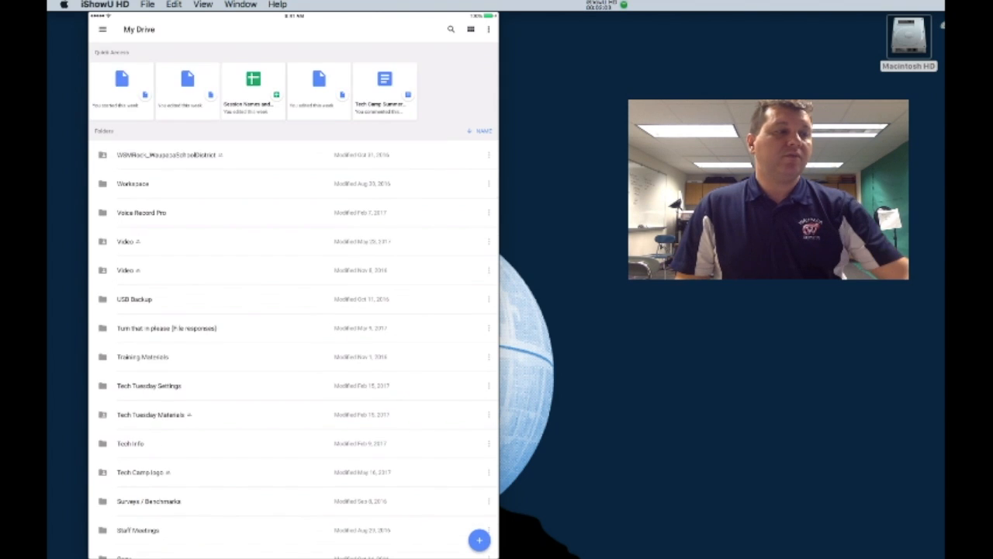
pyautogui.click(103, 30)
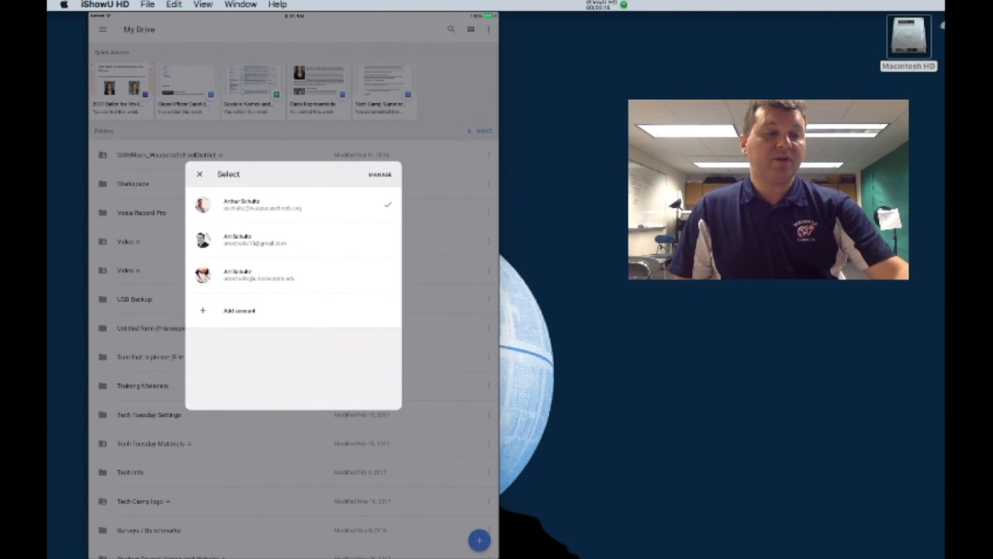
pyautogui.click(379, 174)
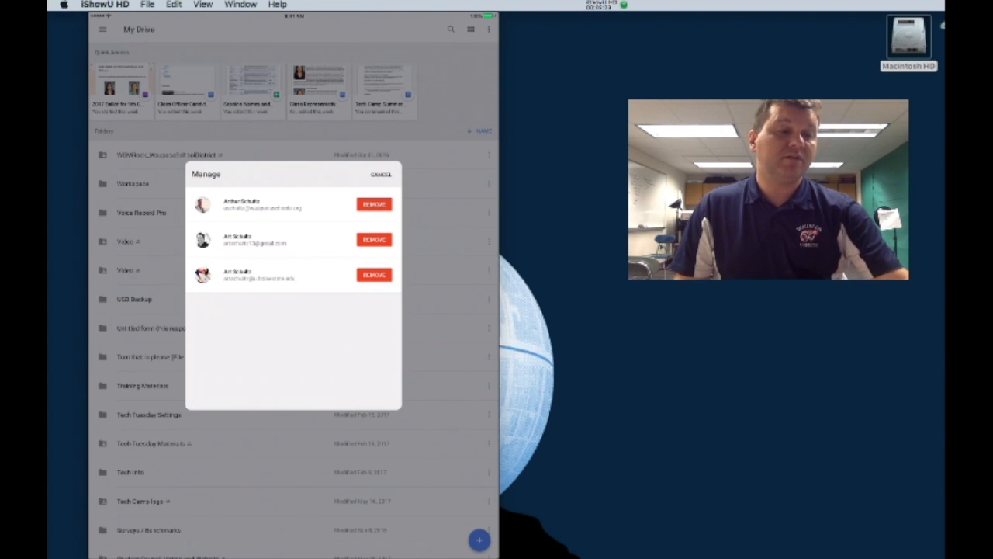
pyautogui.click(382, 174)
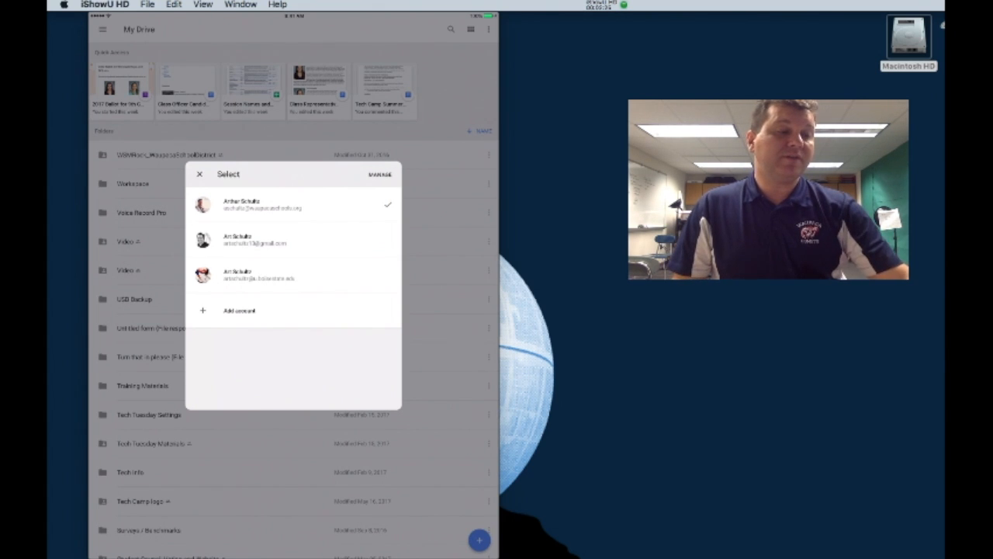
pyautogui.click(198, 174)
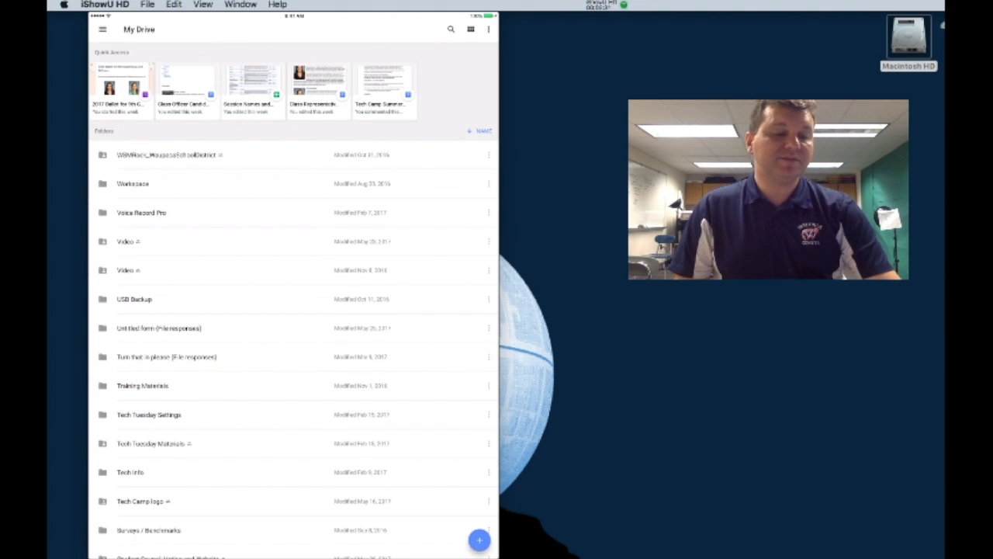
# Add a new folder in My Drive and name it Chatterpix.
pyautogui.click(478, 540)
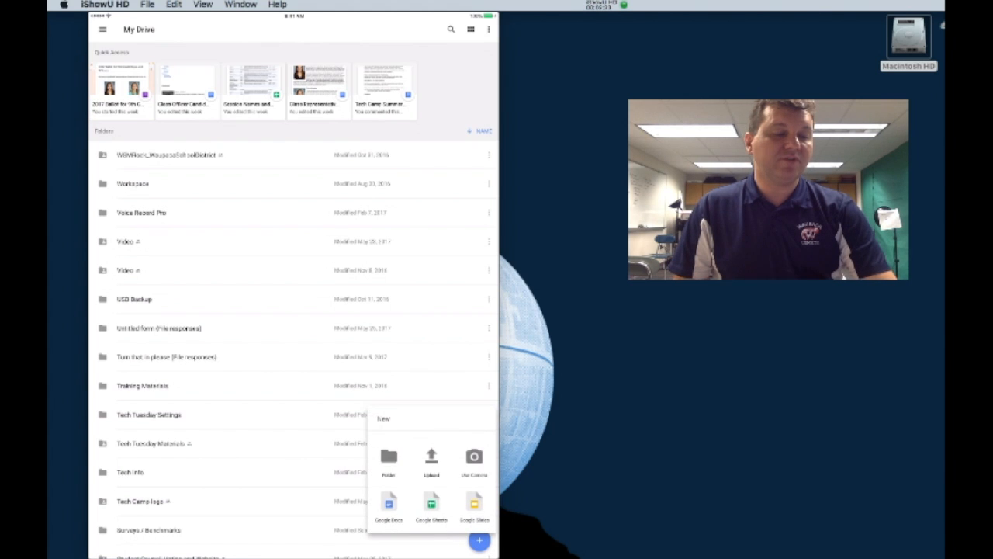
pyautogui.click(388, 456)
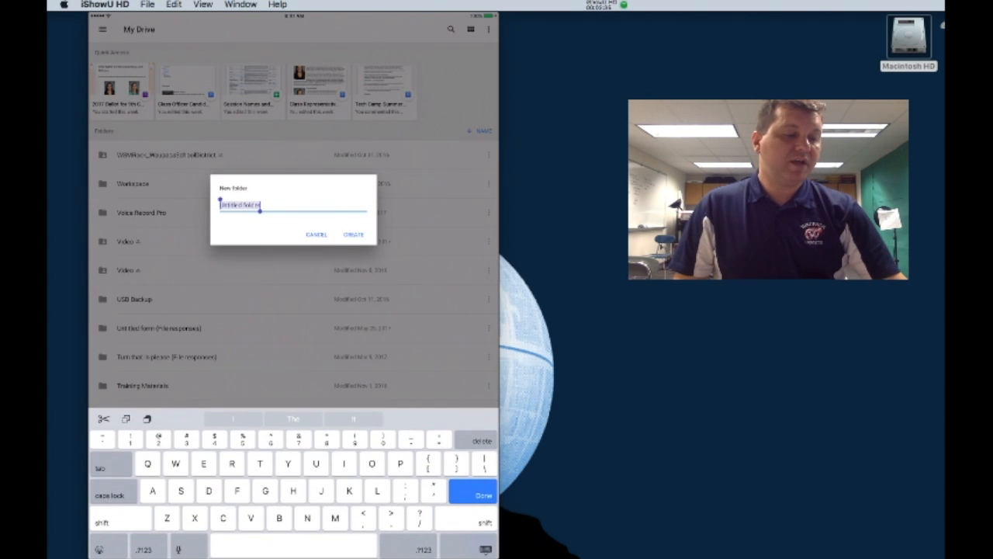
pyautogui.click(223, 519)
pyautogui.write('Charte')
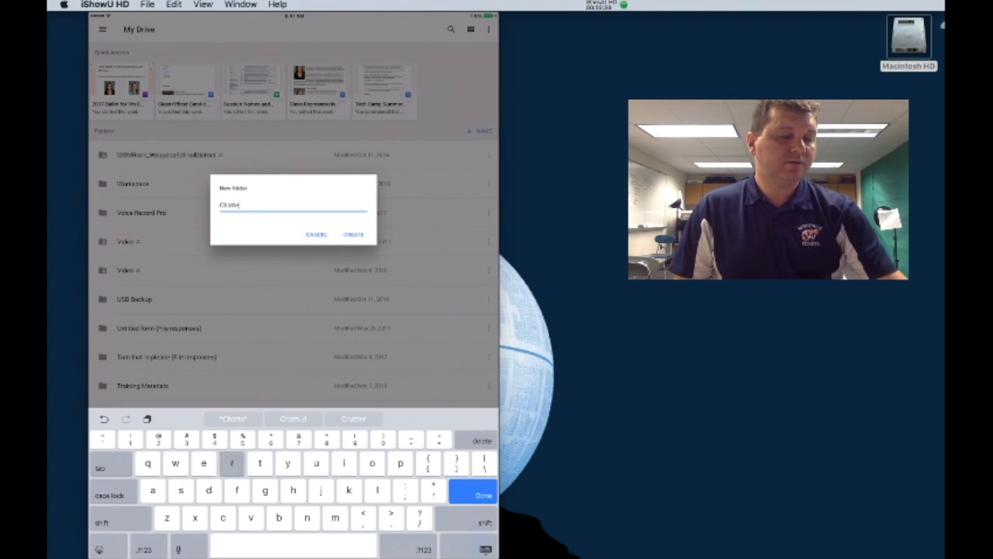
pyautogui.write('r')
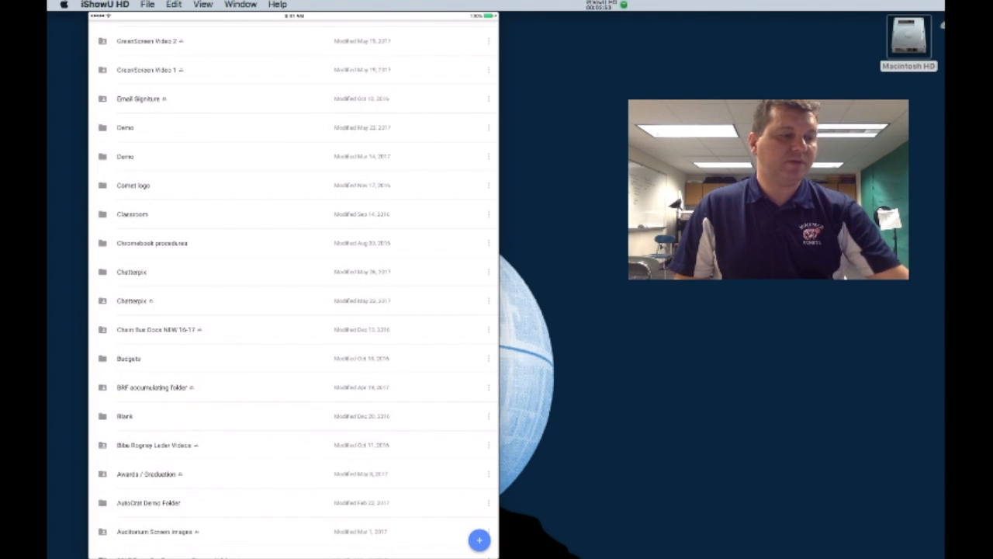
# Inside the Chatterpix folder, start an upload and browse the Camera Roll for the pug video.
pyautogui.click(130, 271)
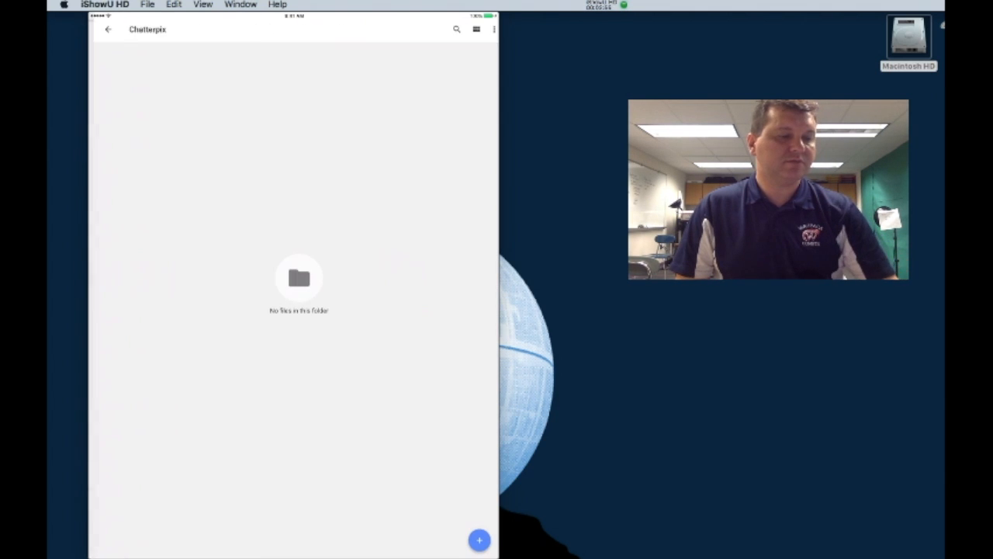
pyautogui.click(478, 540)
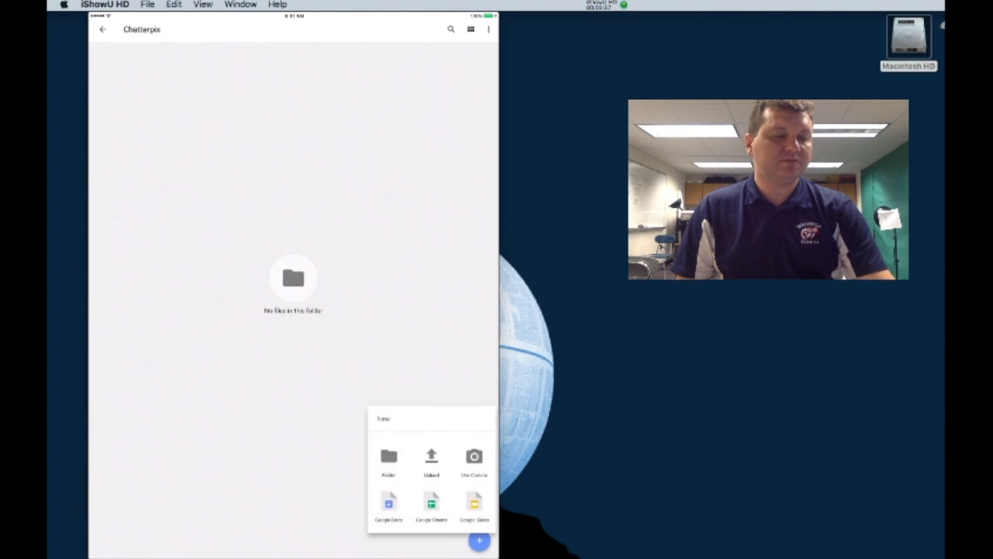
pyautogui.click(478, 540)
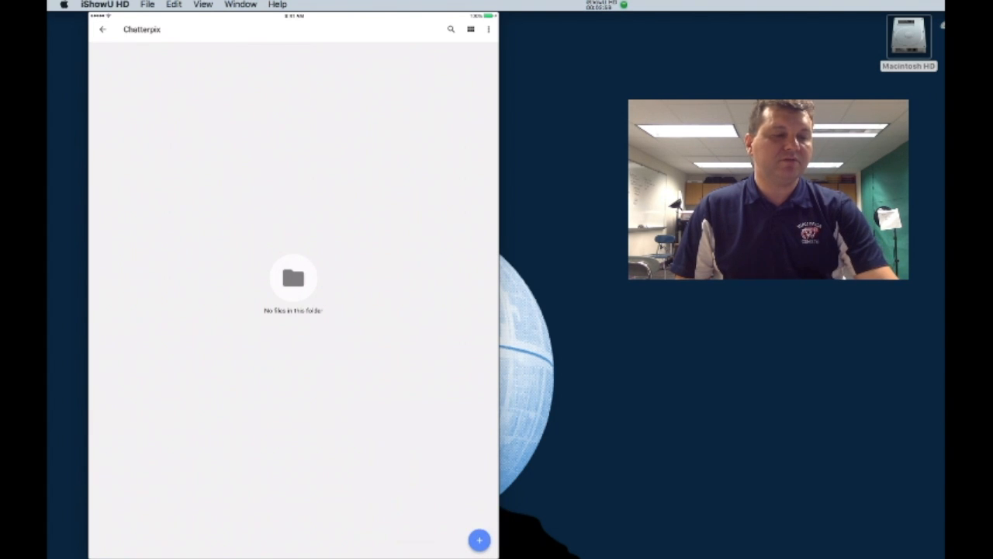
pyautogui.click(478, 540)
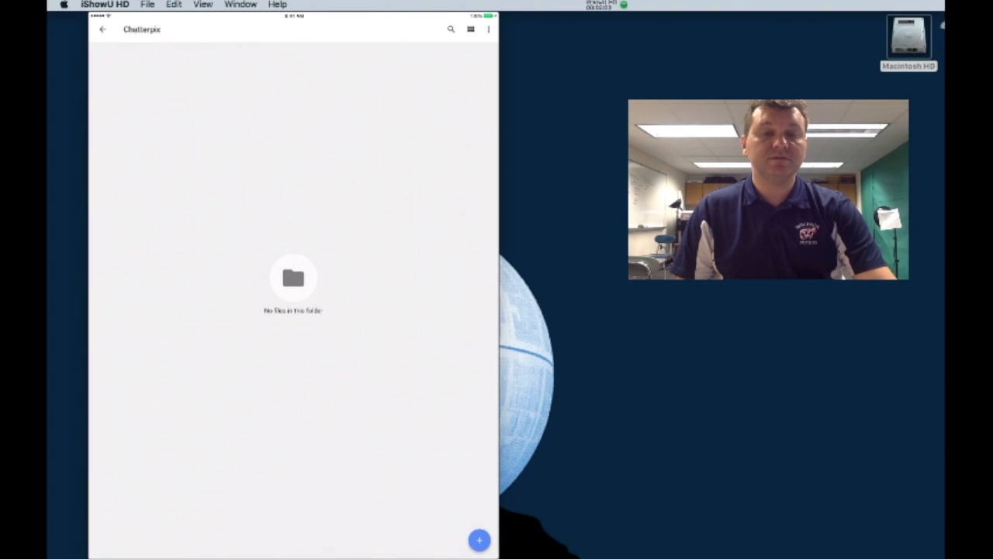
pyautogui.click(478, 540)
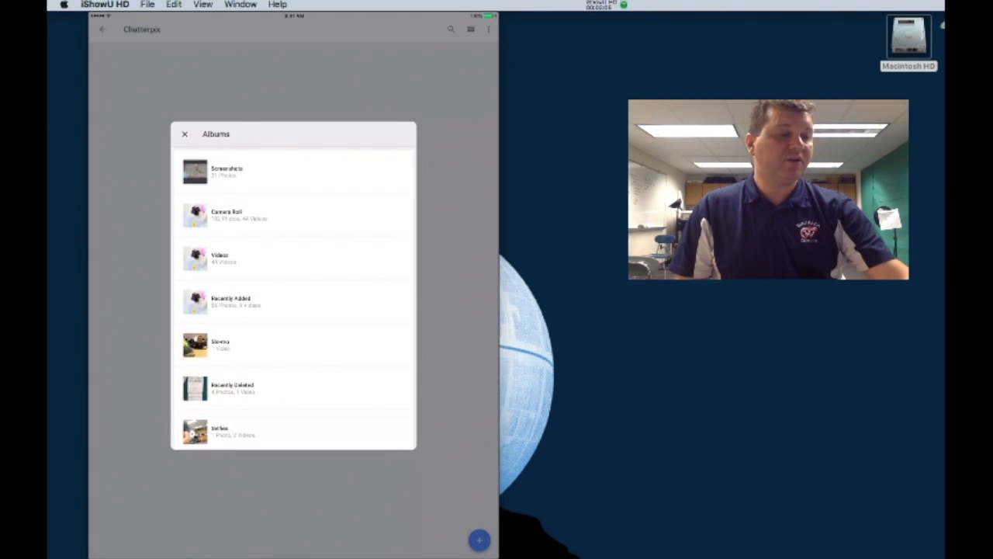
pyautogui.click(225, 214)
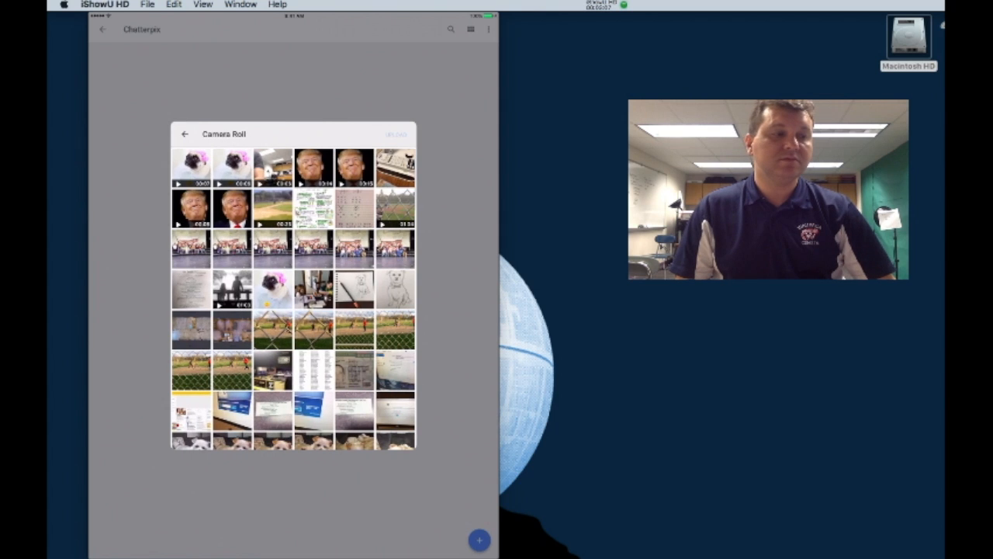